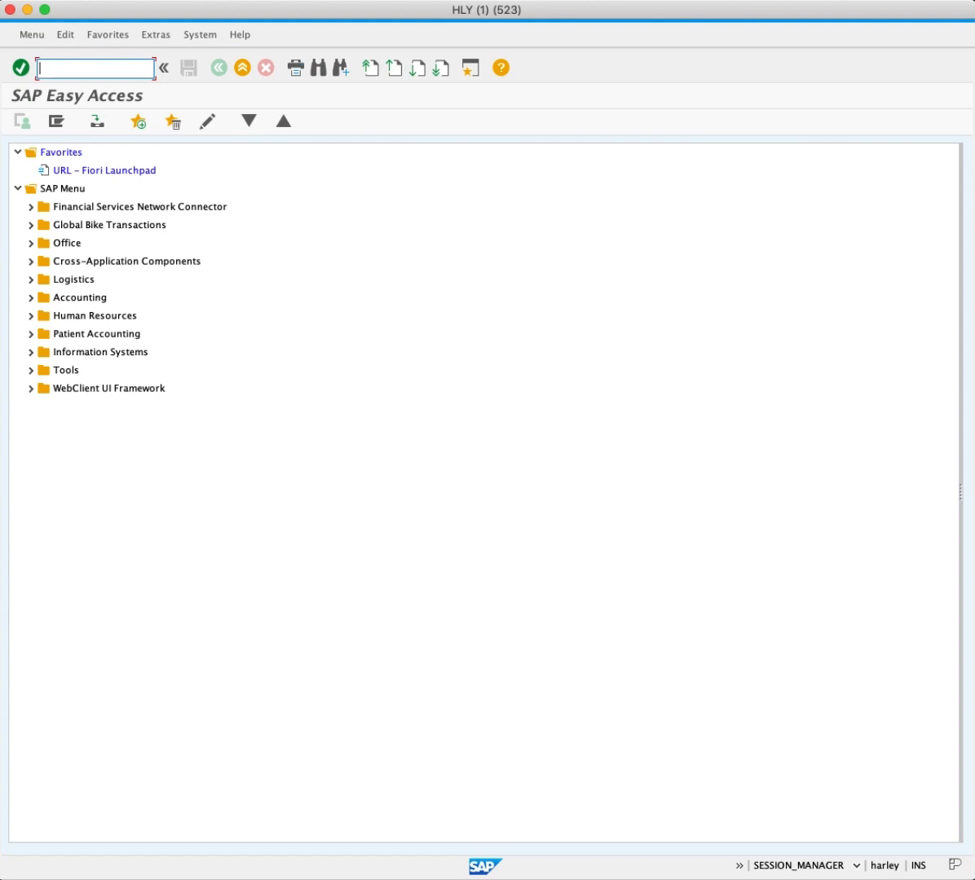
Launch transaction CA01 (Create Routing) from the command field
type("X")
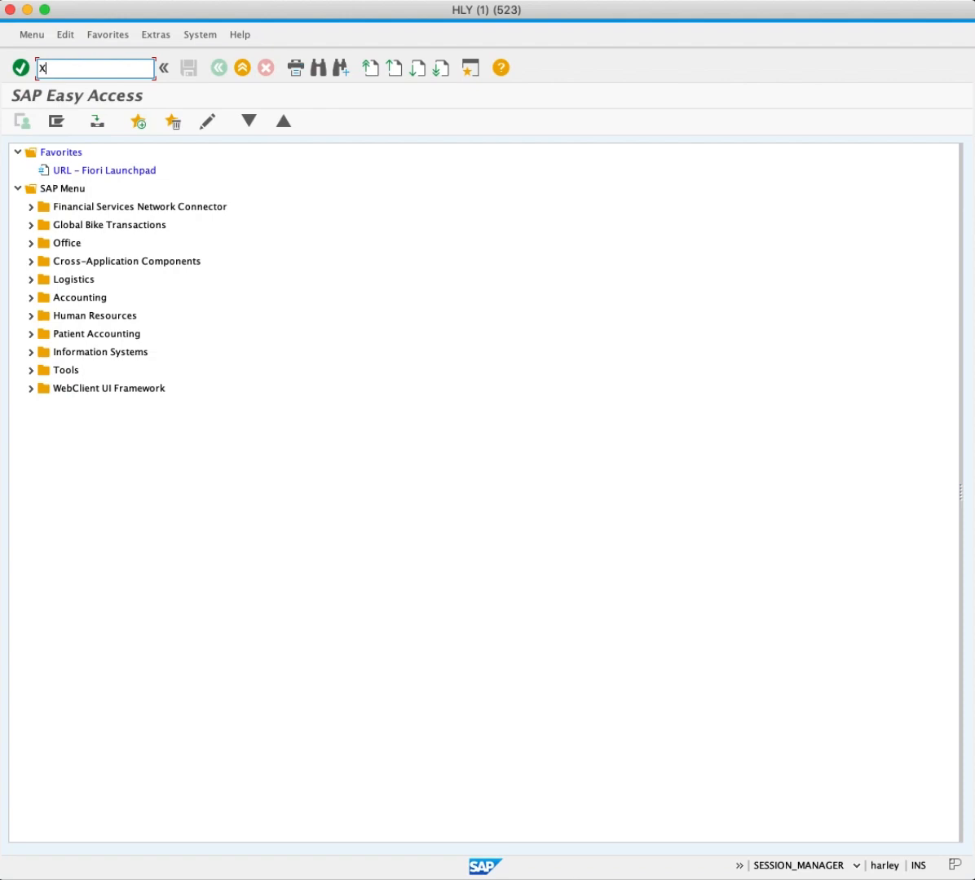
type("CA01")
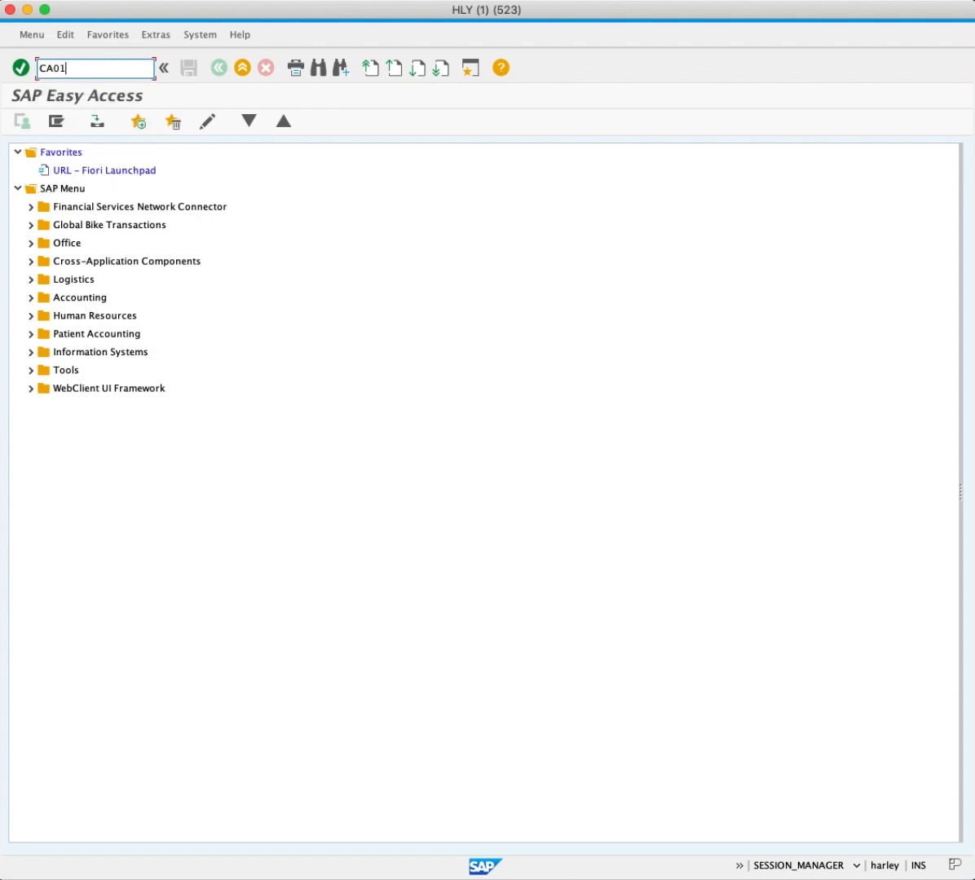
key("Enter")
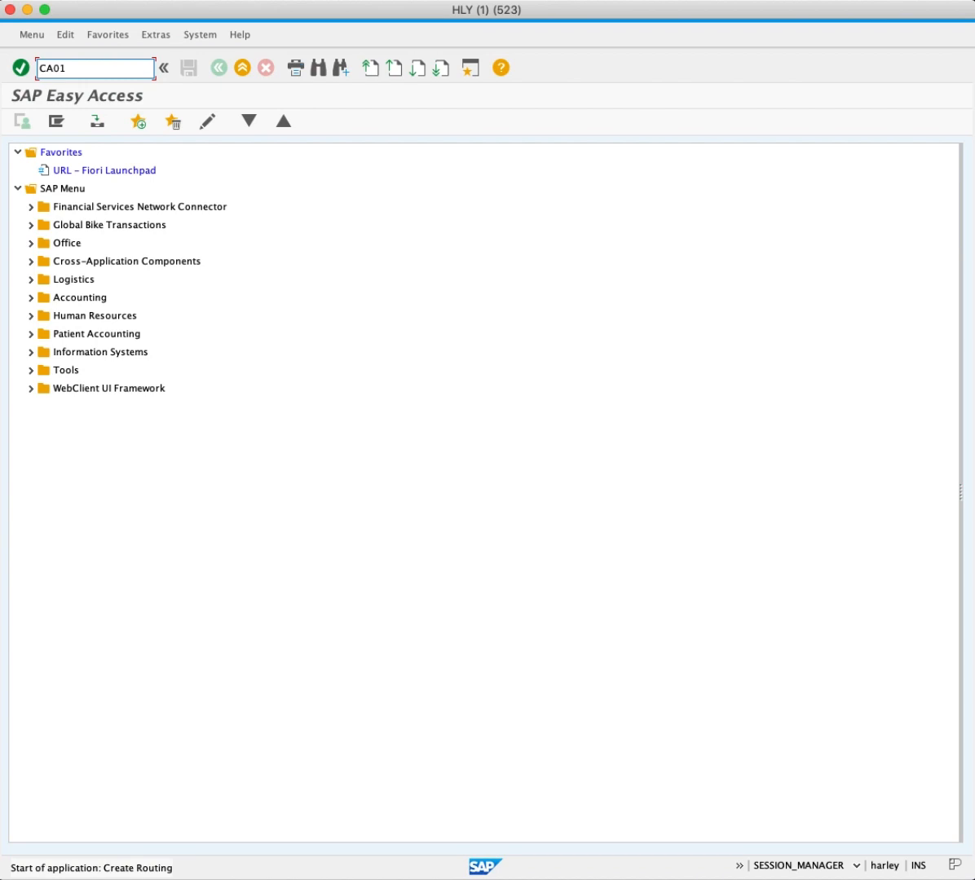
key("Enter")
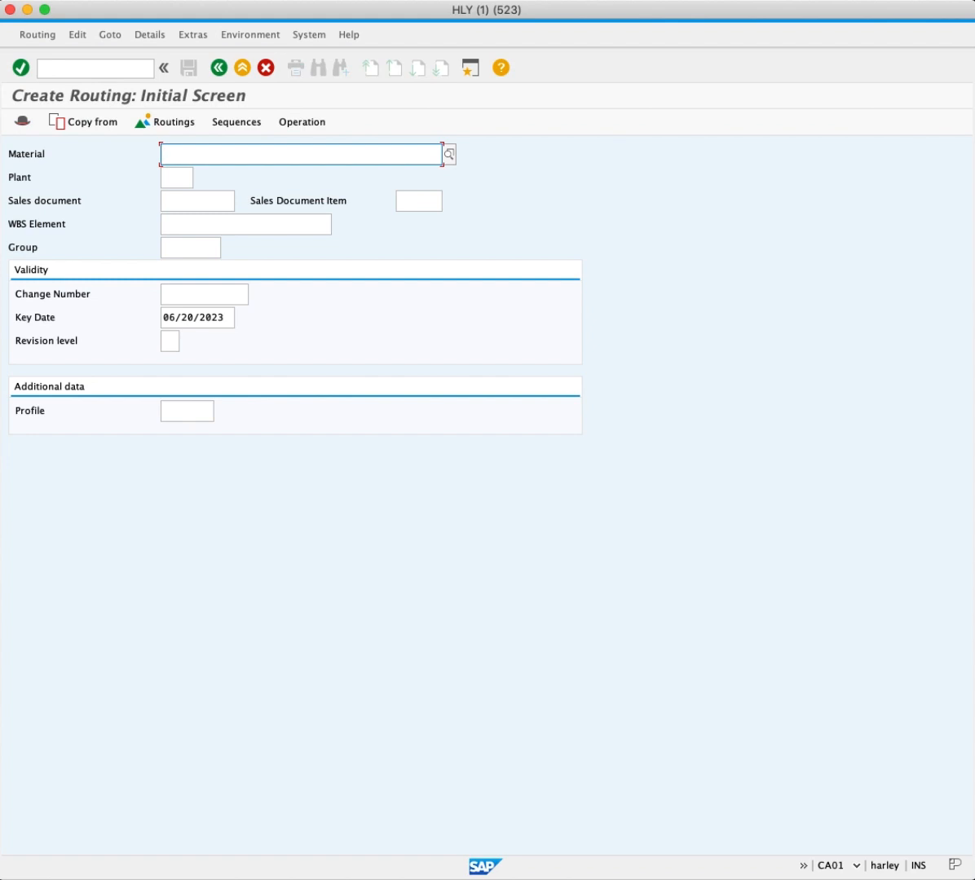
Enter material BIKEKIT100 and plant MI00, and verify the 06/20/2023 key date
type("BIKEKIT")
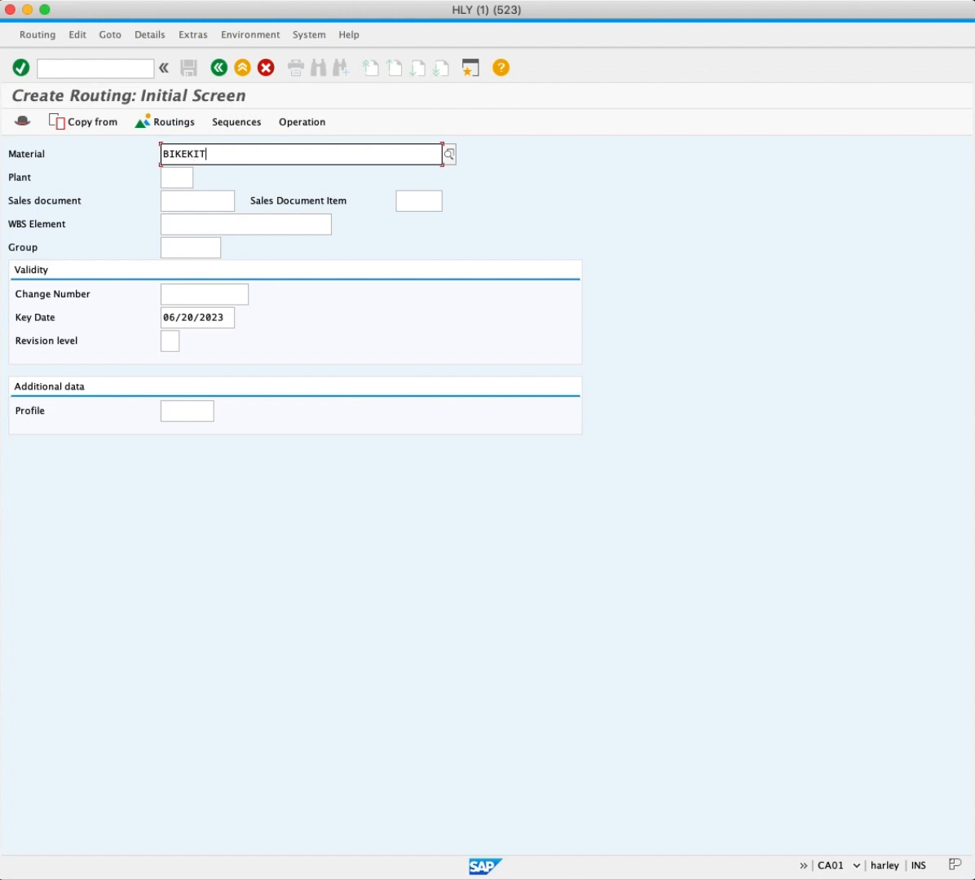
type("100")
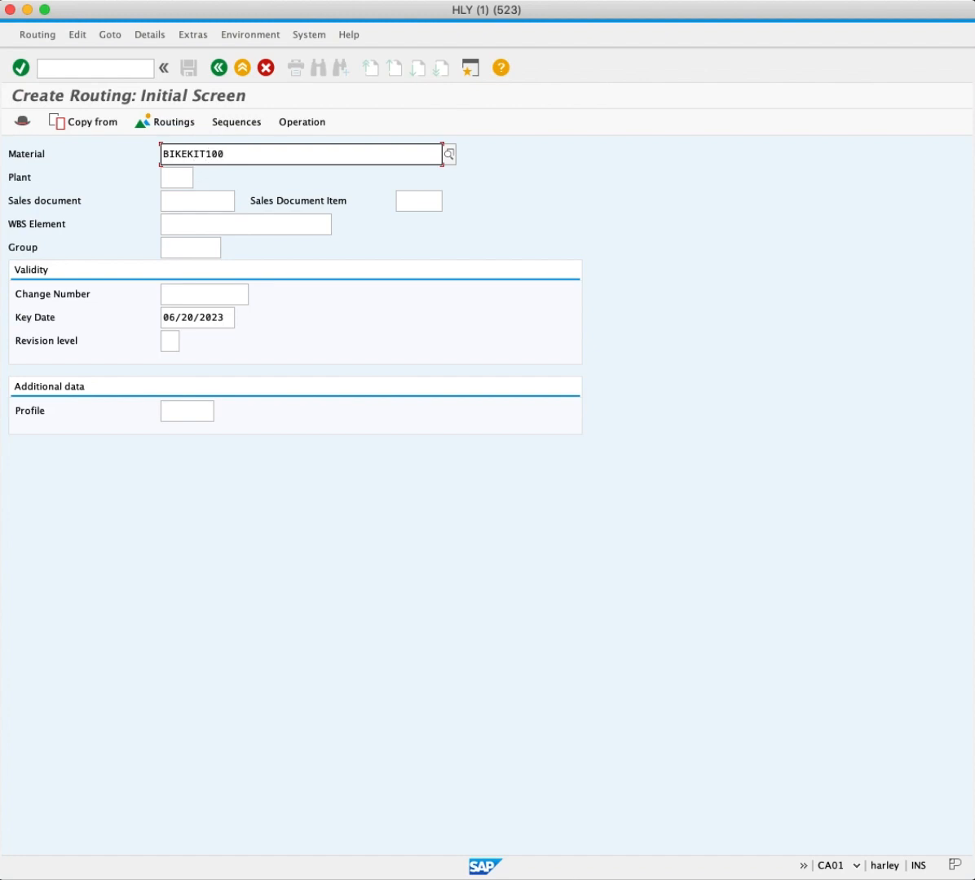
left_click(448, 154)
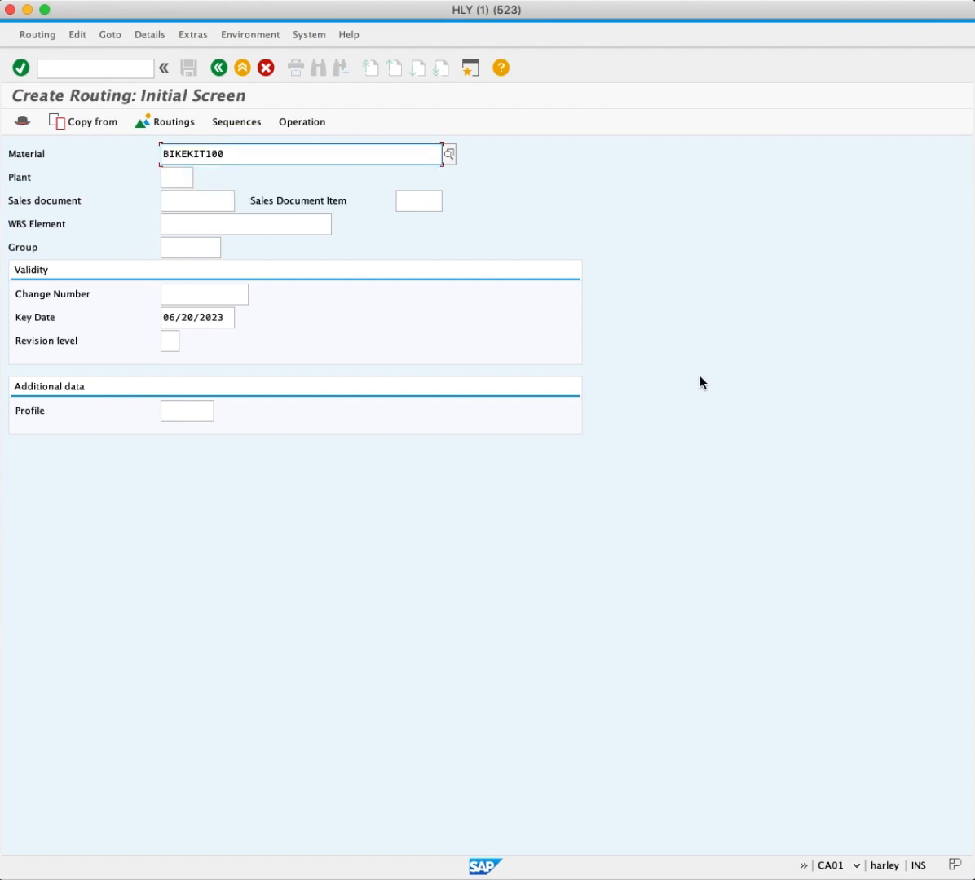
mouse_move(230, 347)
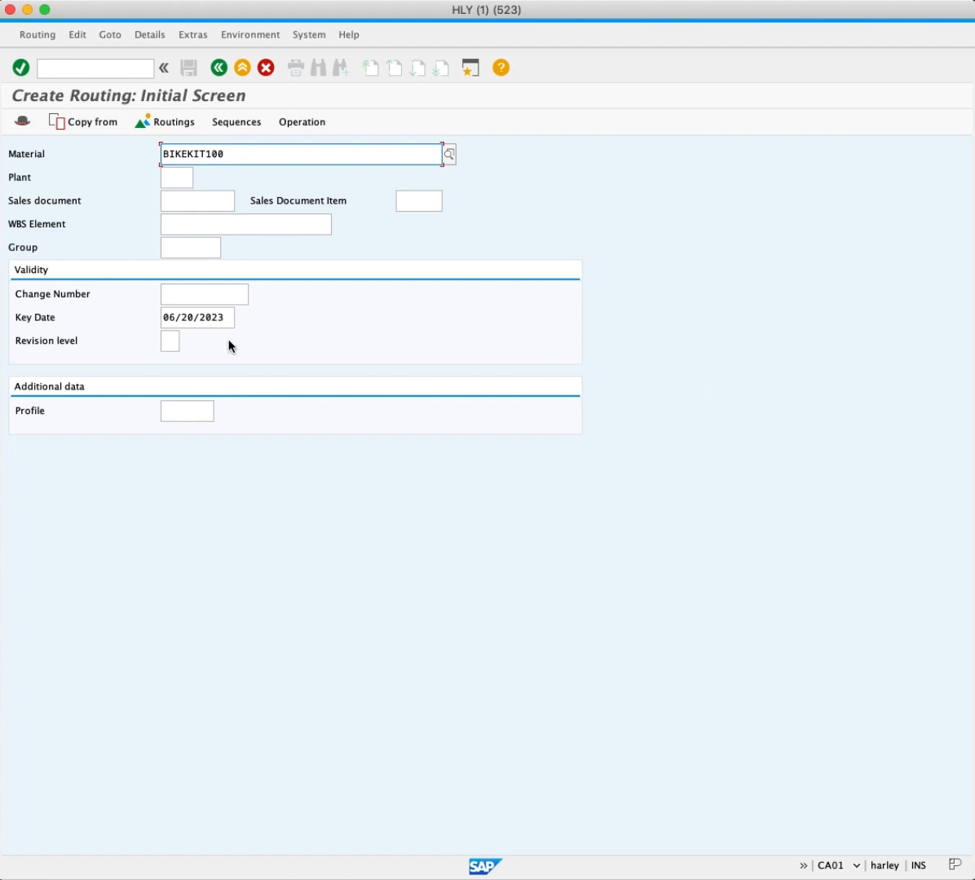
left_click(176, 178)
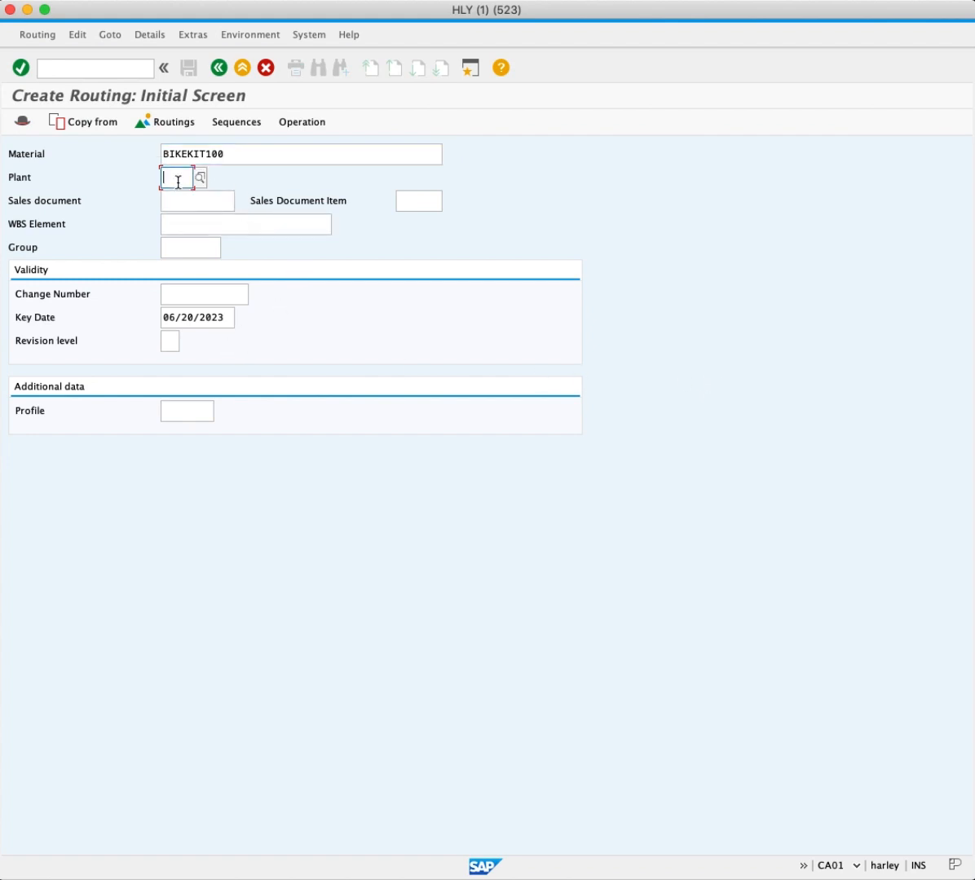
type("MI00")
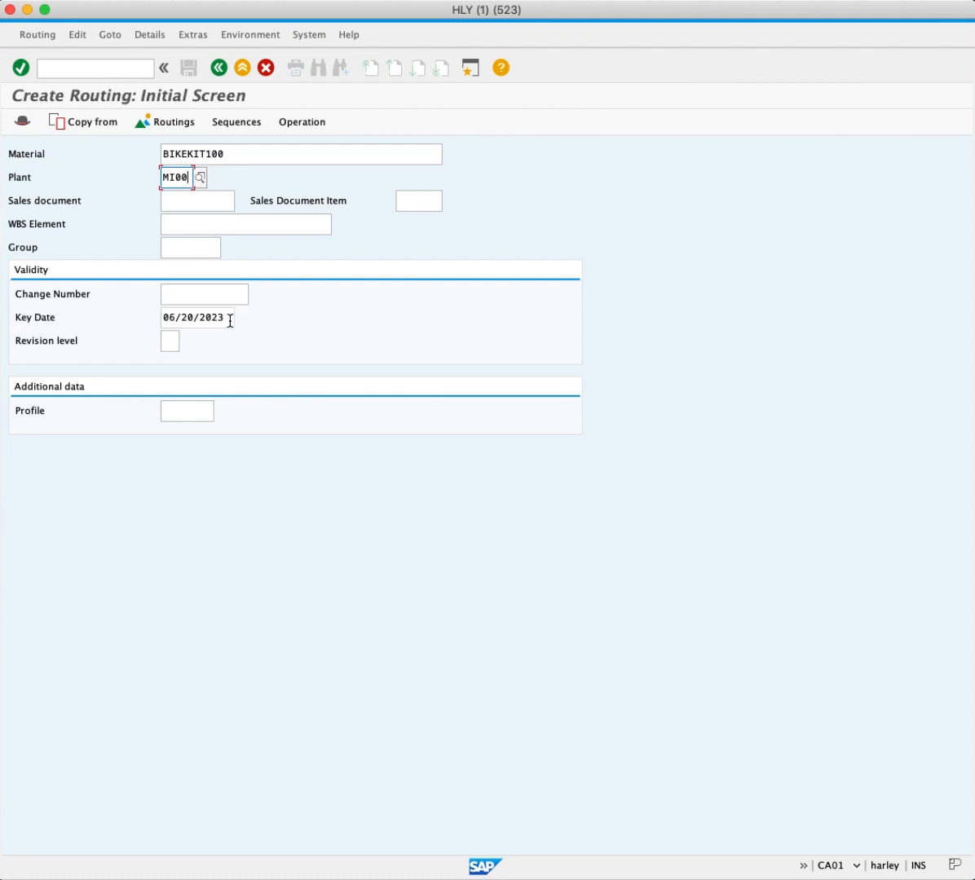
left_click(198, 317)
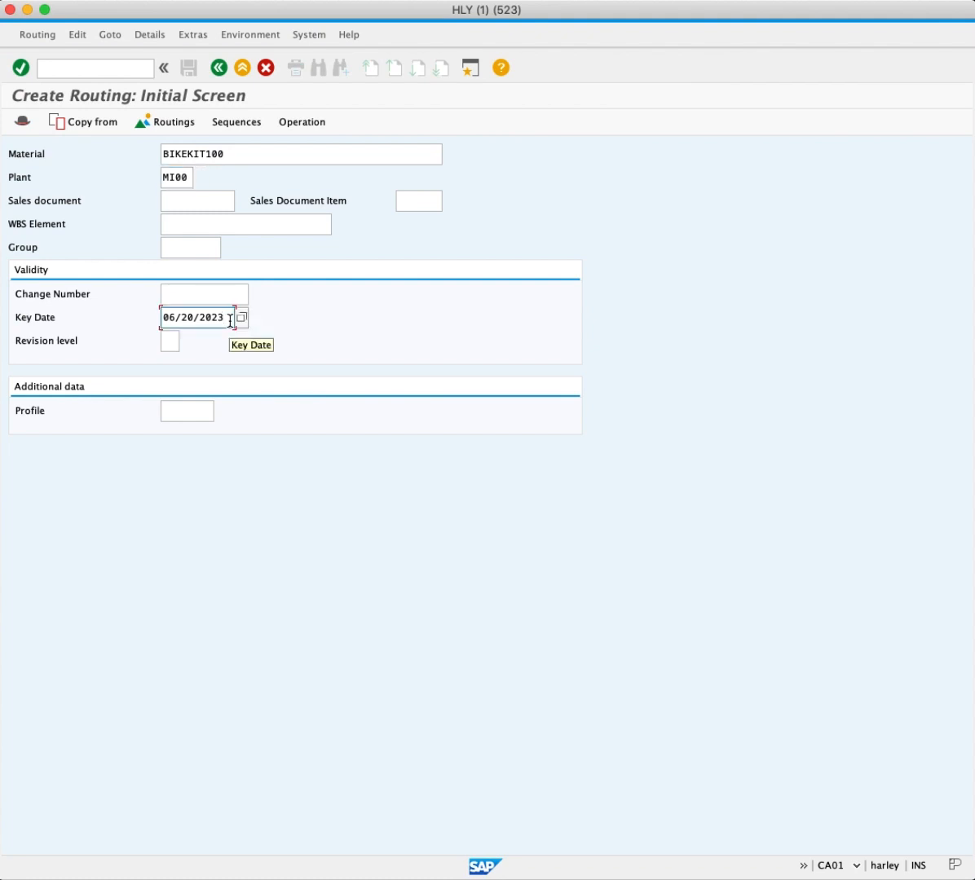
mouse_move(196, 317)
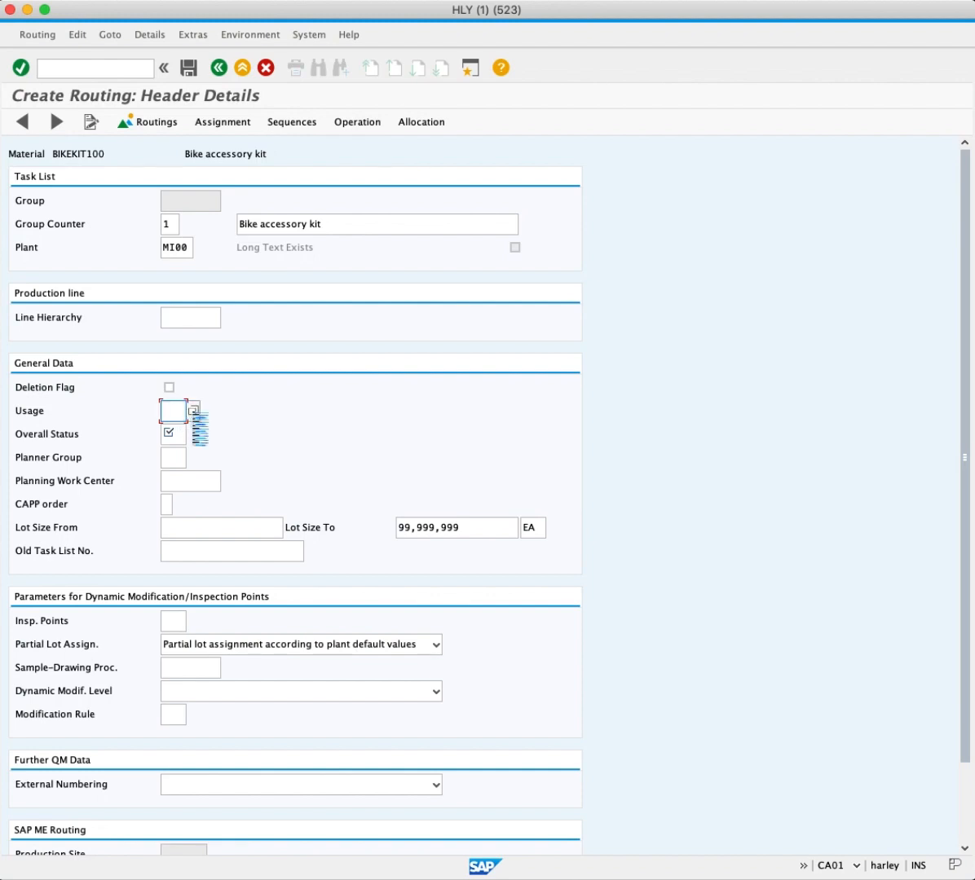
Set header usage 1, overall status 4 and lot size from 0
left_click(196, 418)
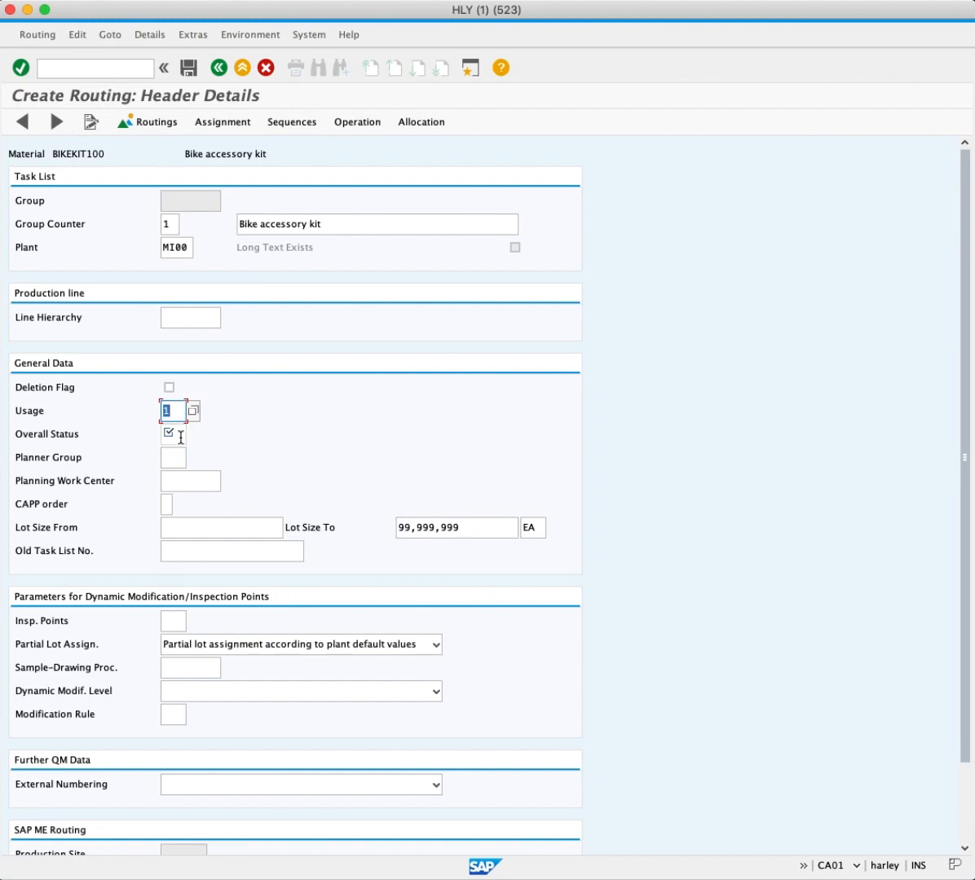
left_click(172, 433)
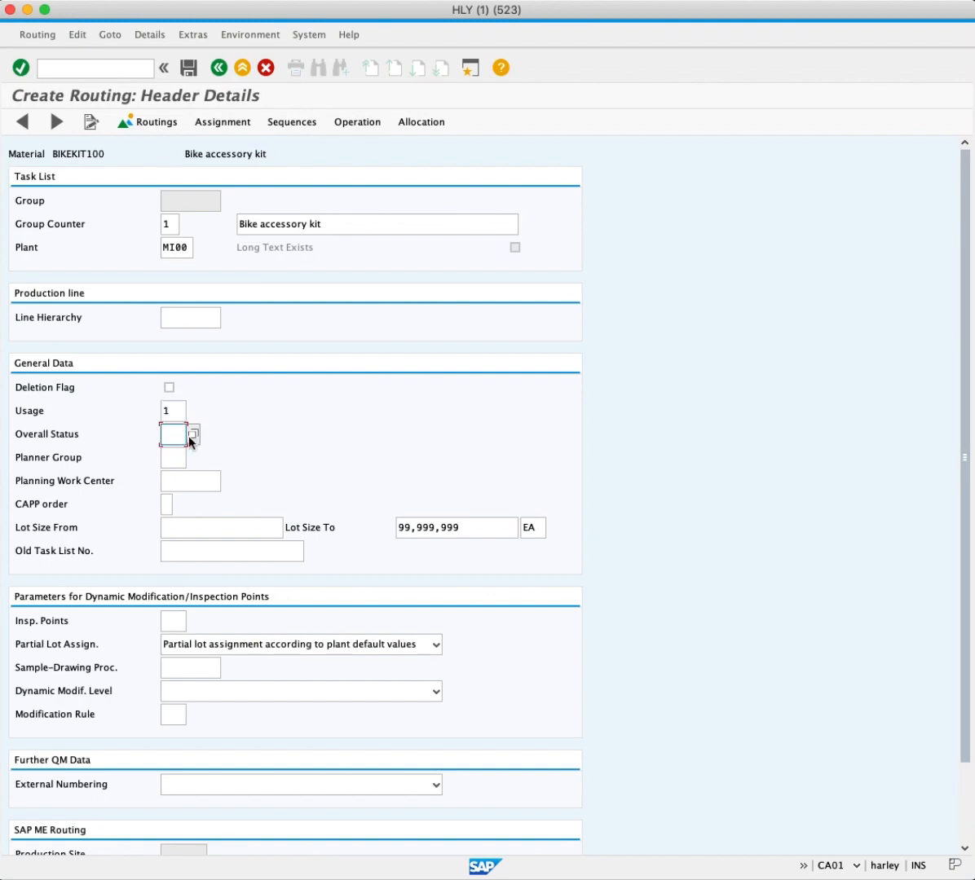
left_click(195, 433)
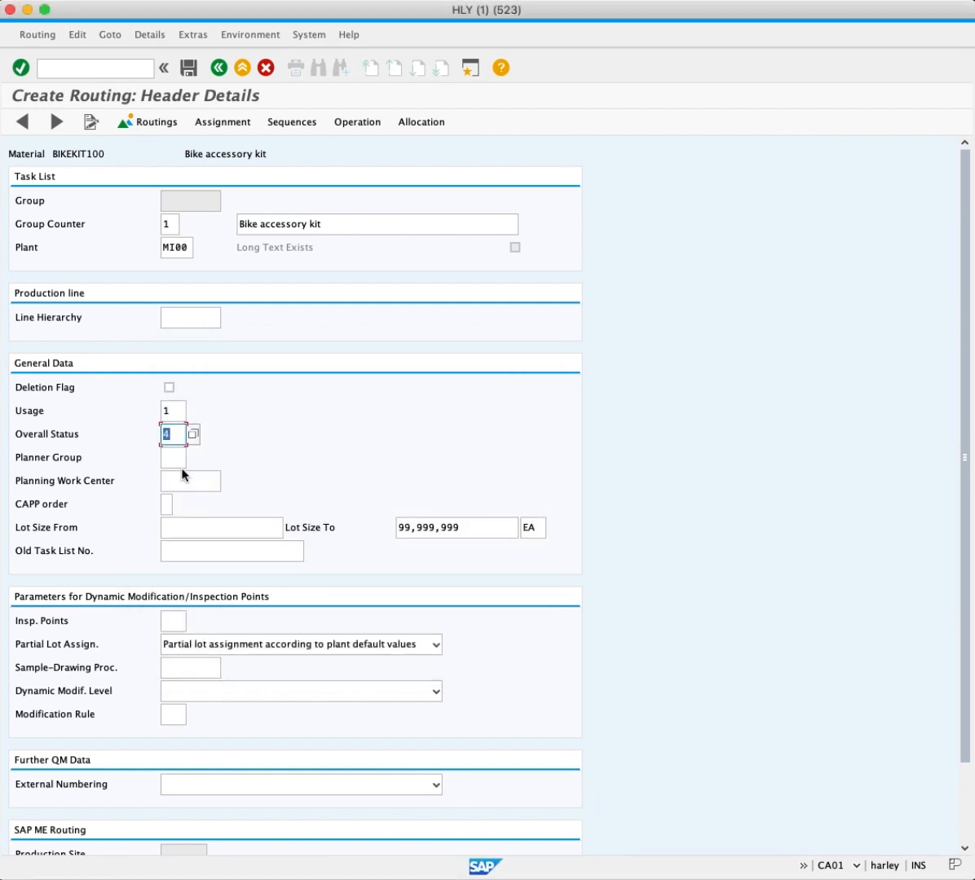
mouse_move(226, 467)
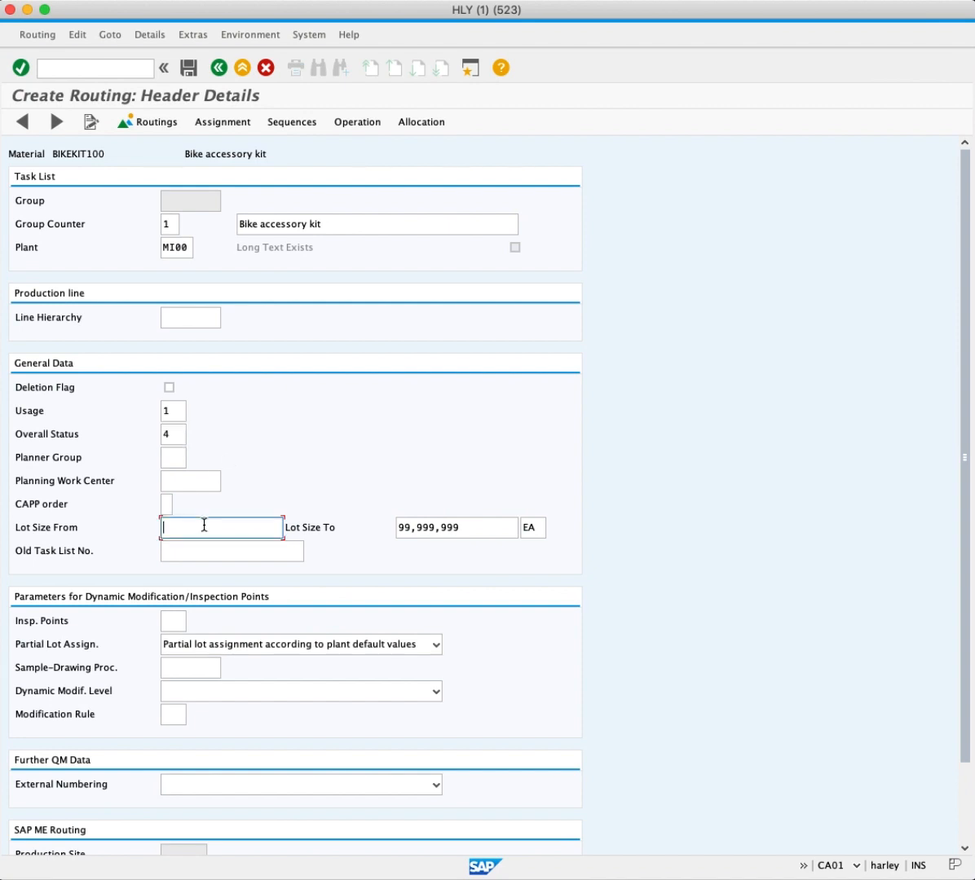
mouse_move(220, 528)
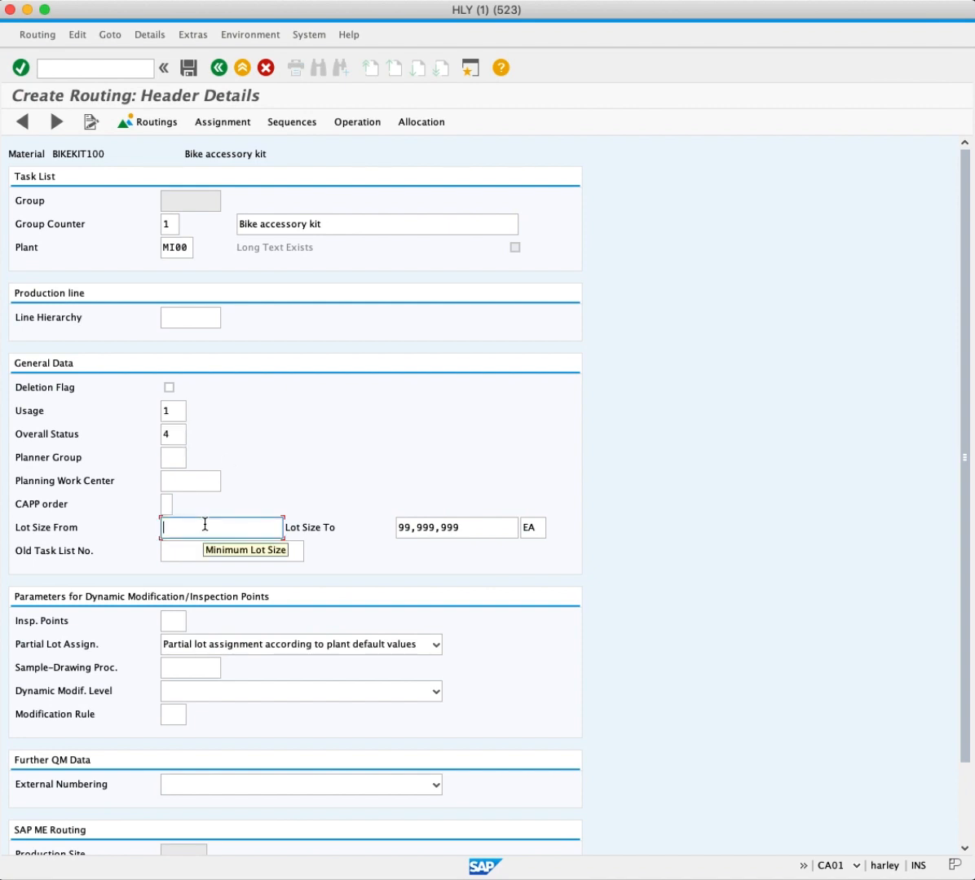
type("0")
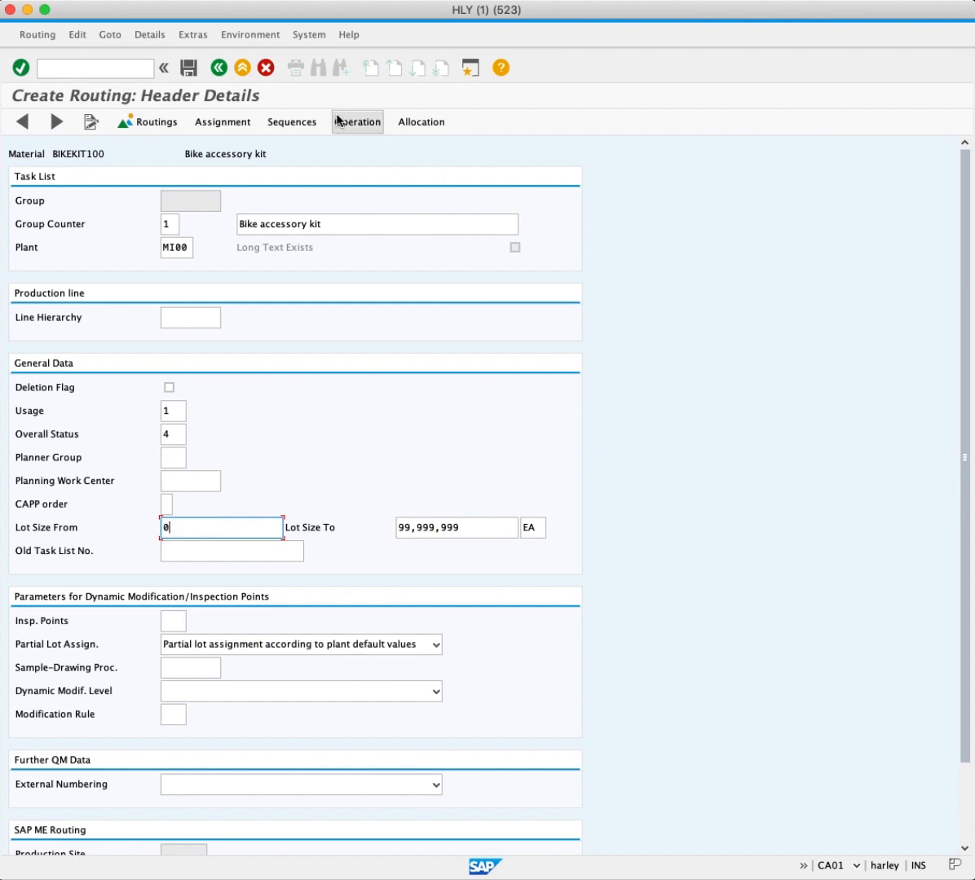
In the Operation Overview, give operation 0010 work center BKASSY
left_click(357, 121)
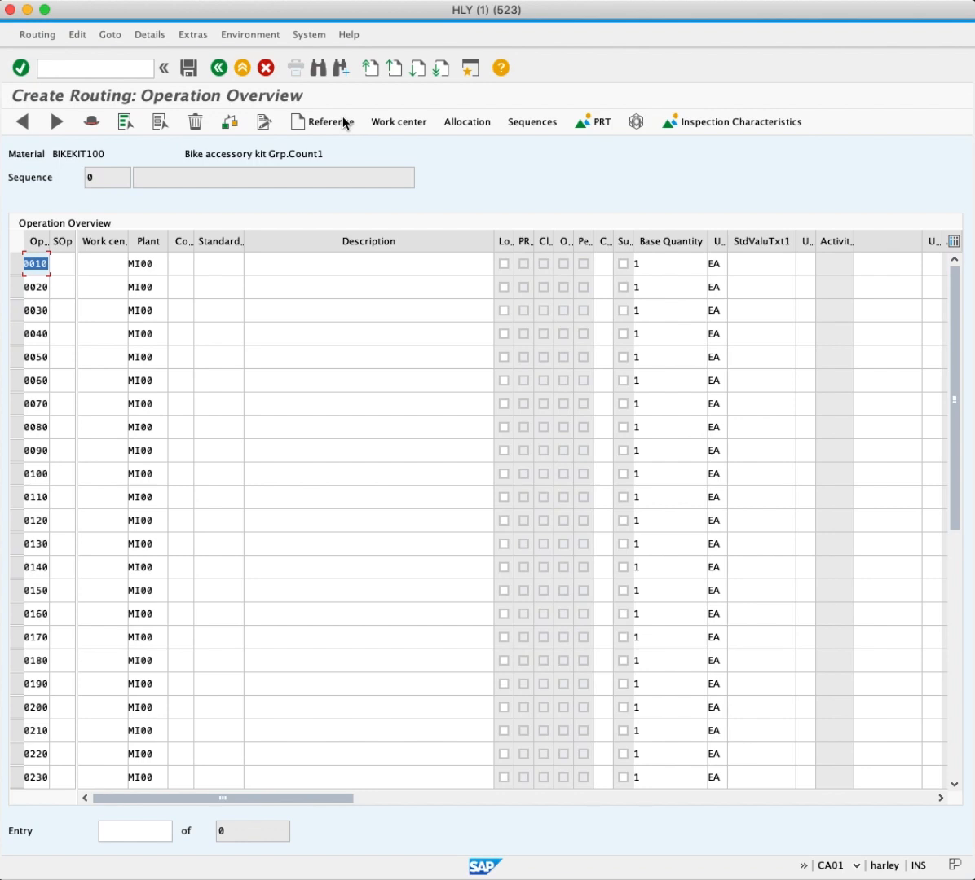
left_click(105, 264)
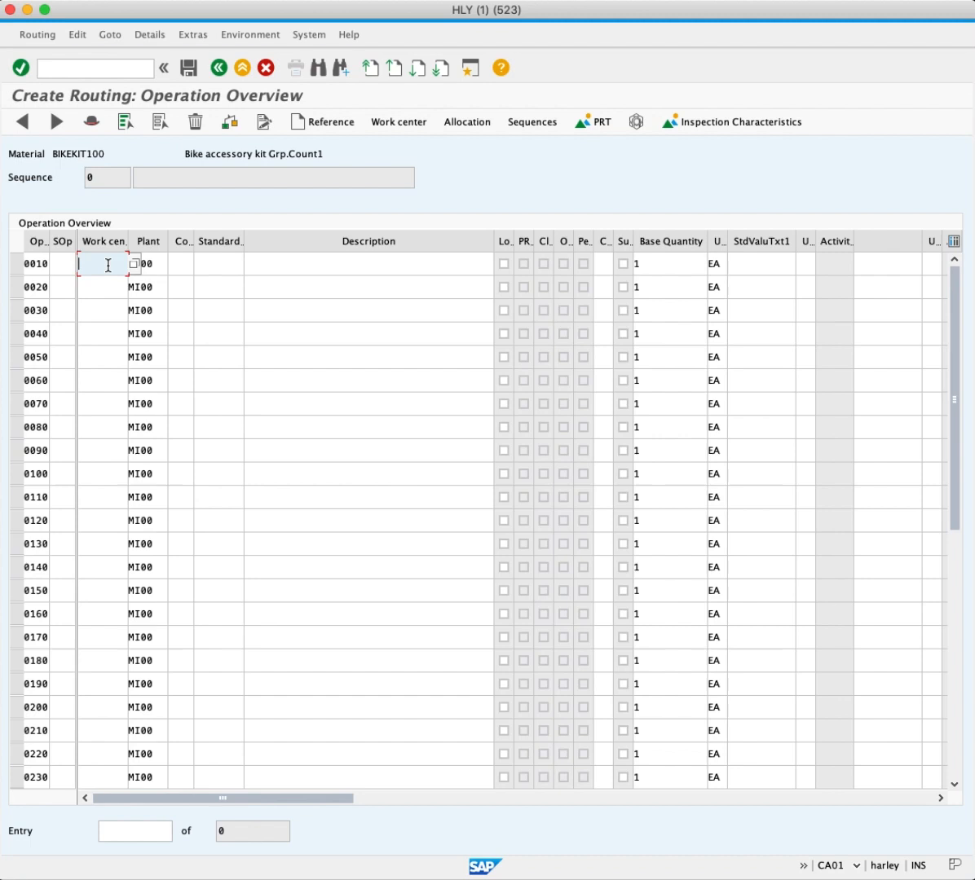
type("BKA")
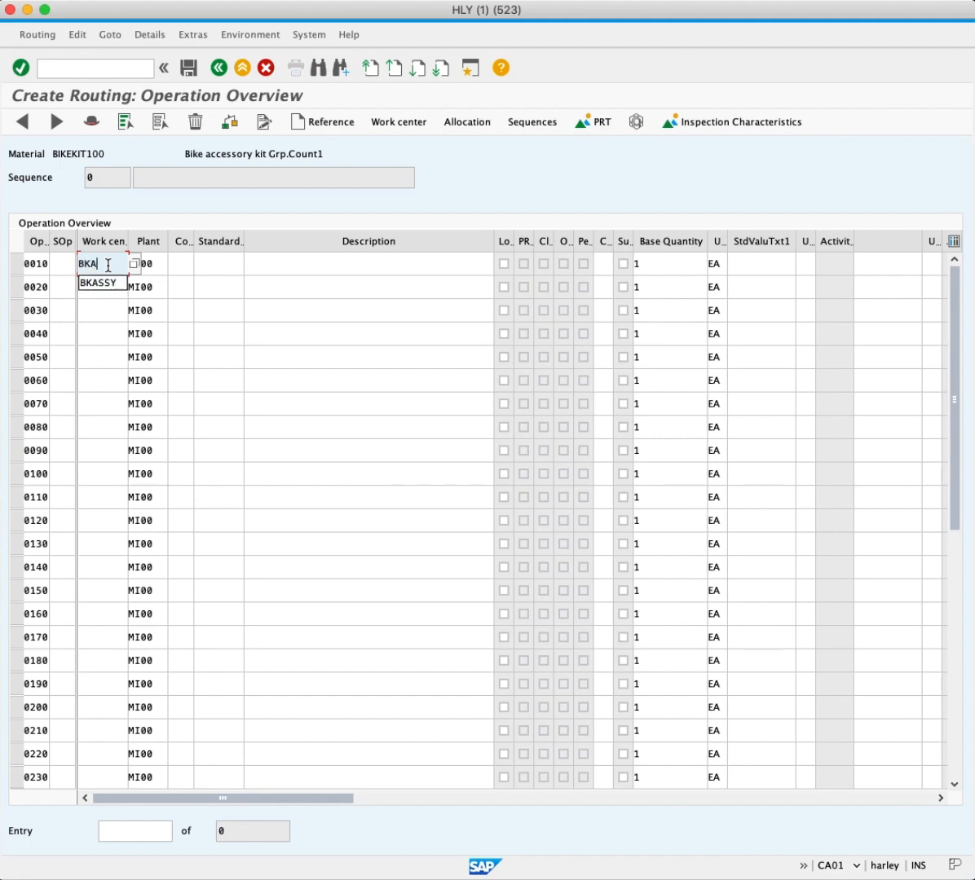
left_click(99, 282)
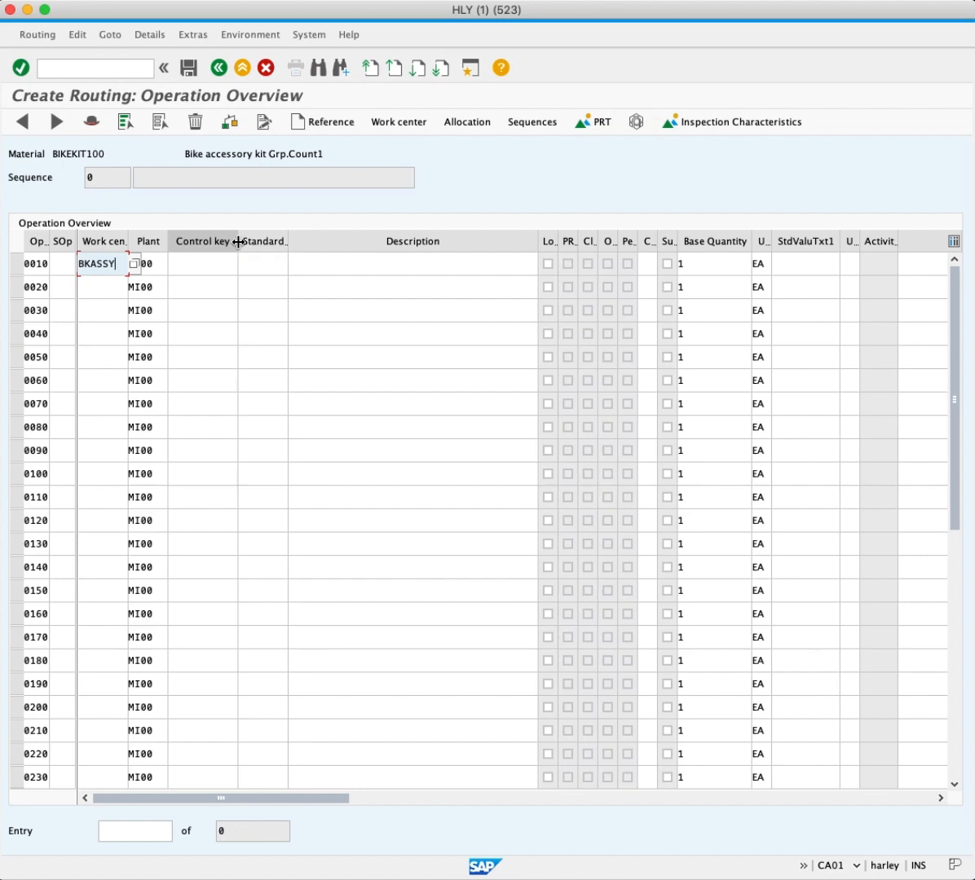
left_click(202, 263)
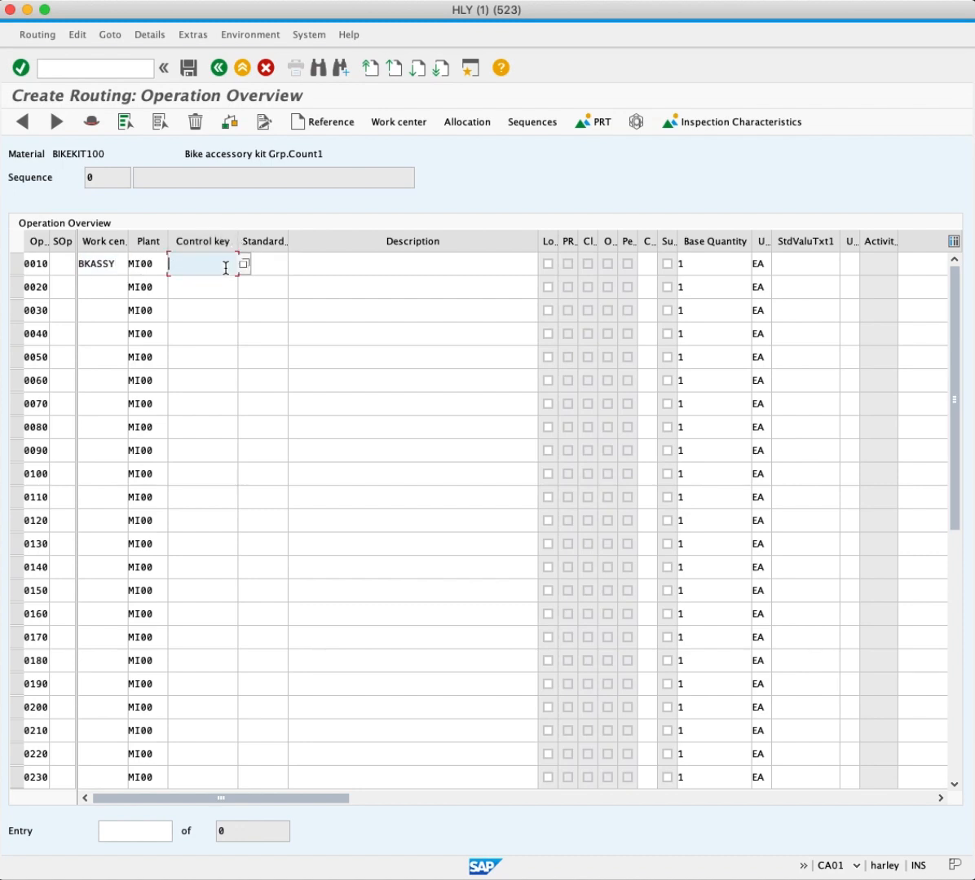
left_click(244, 264)
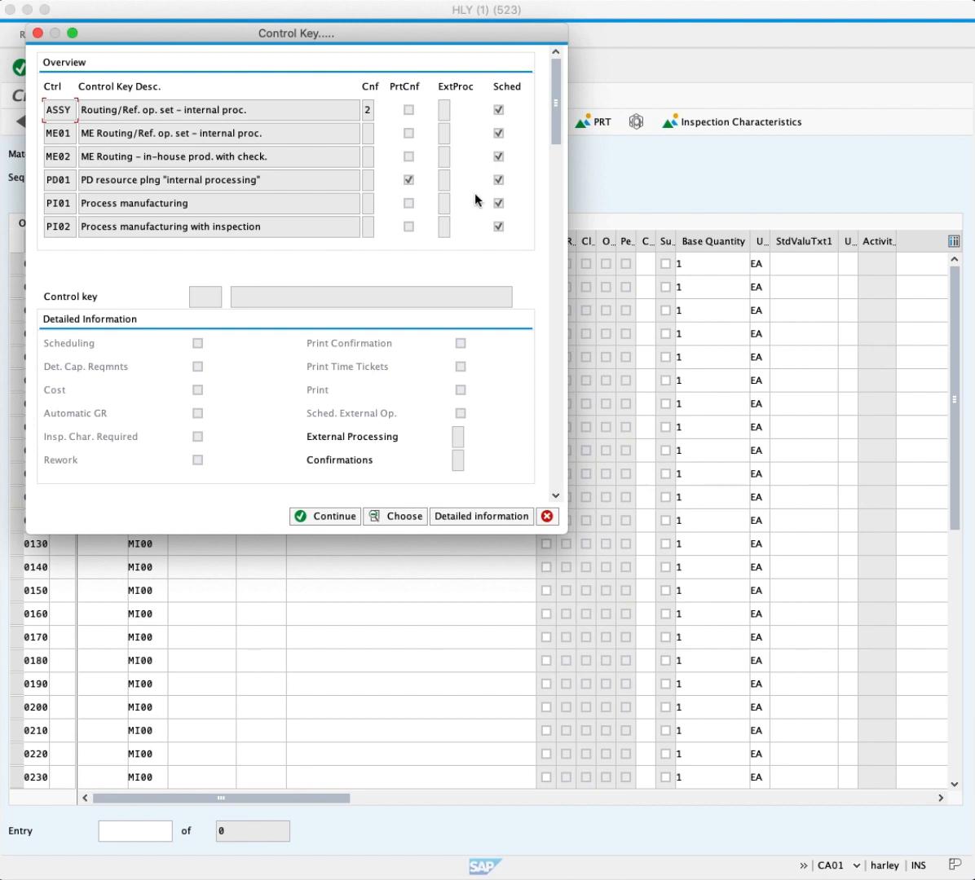
Scroll the Control Key list to choose PP01 for operation 0010
scroll("down", 3)
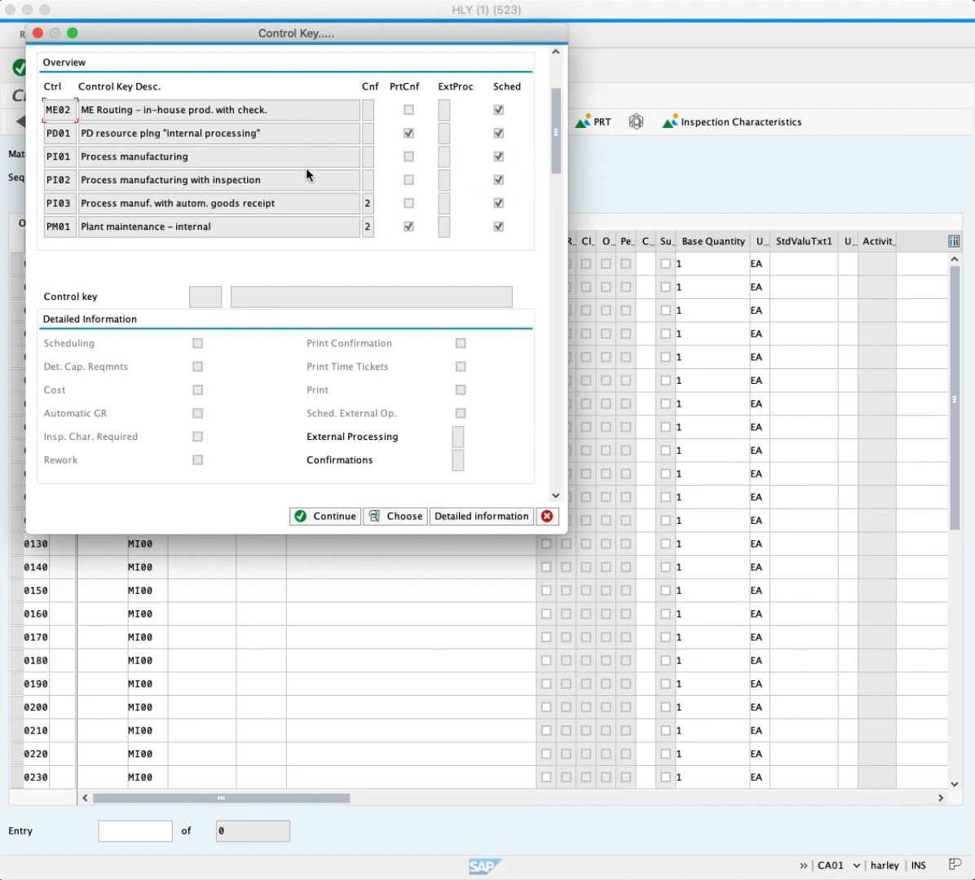
scroll("down", 3)
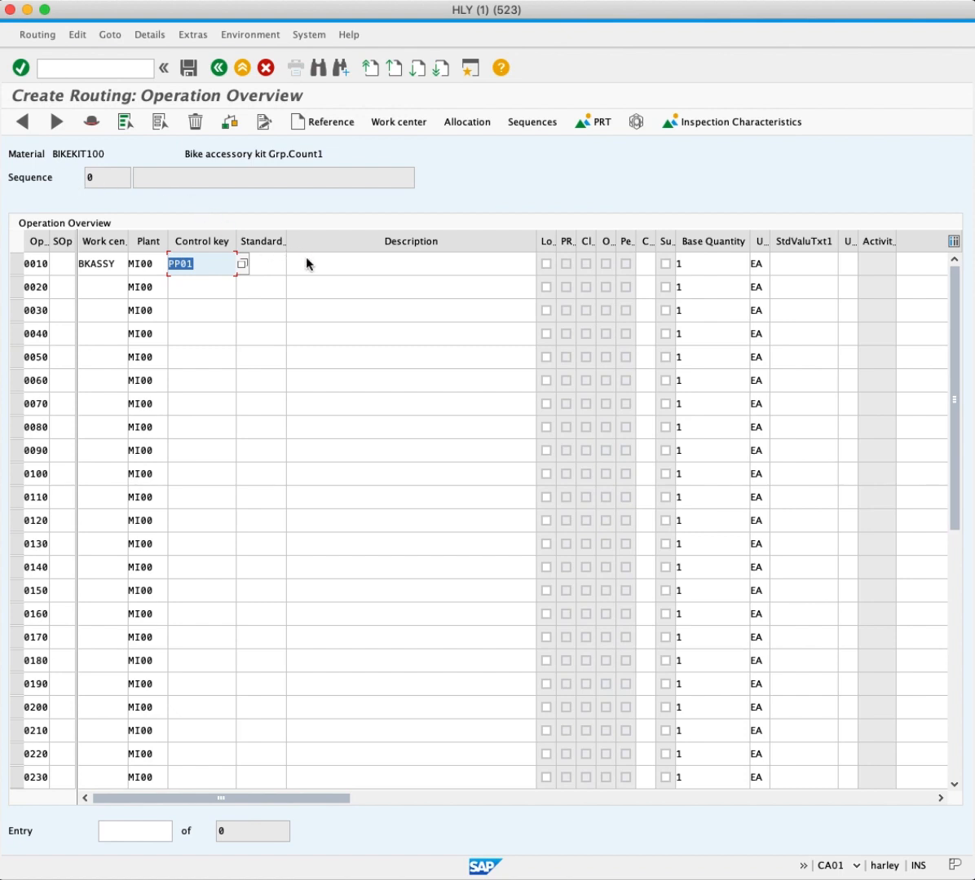
Enter the description BIKE KIT ASSY for operation 0010
type("BIKE")
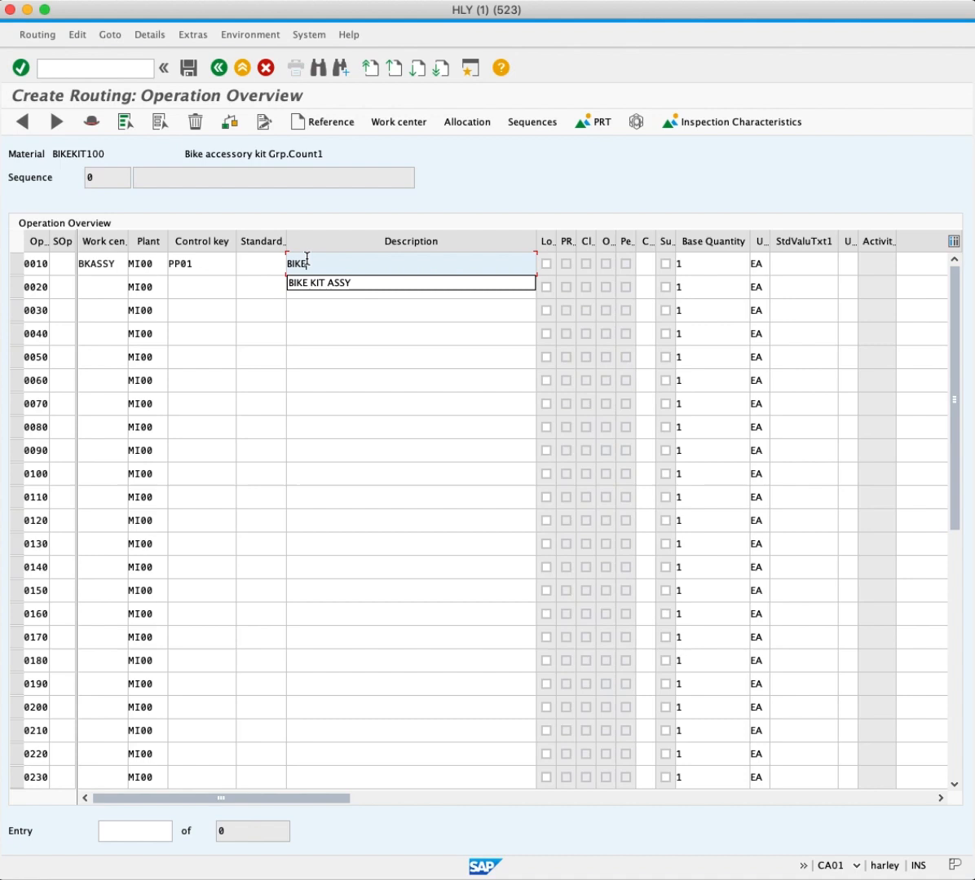
type("KIT ASSY")
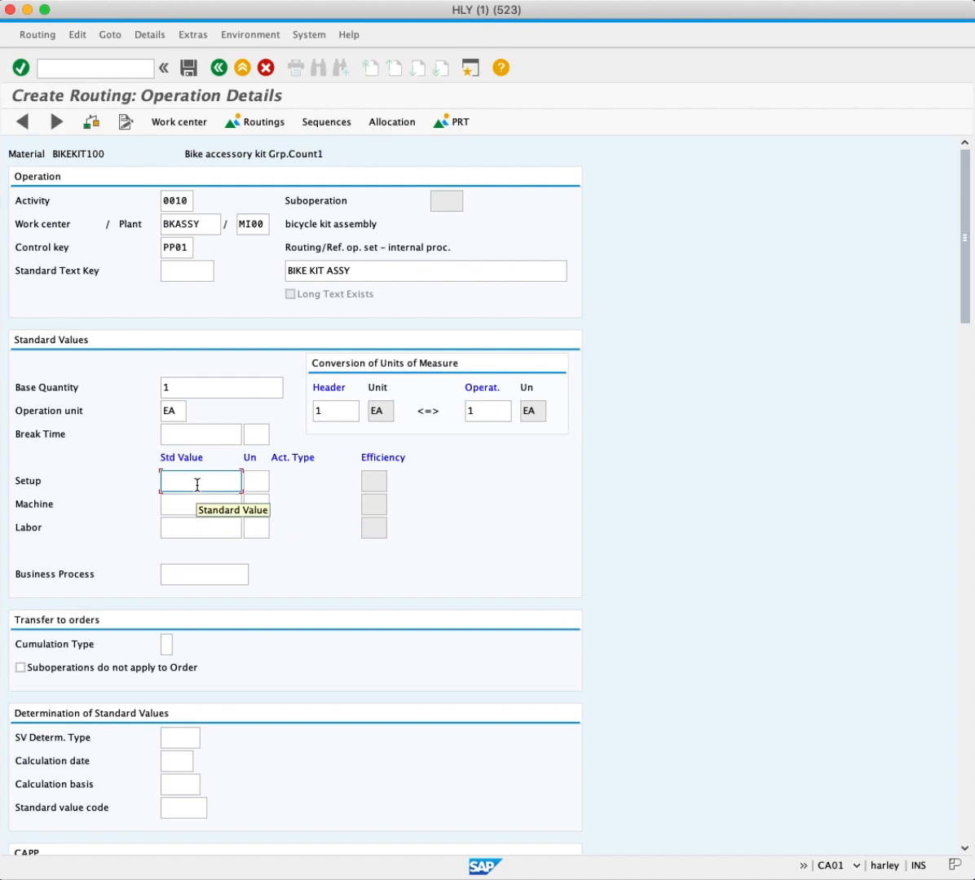
Enter setup 2, machine 5 and labor 10 MIN standard values for operation 0010
type("2")
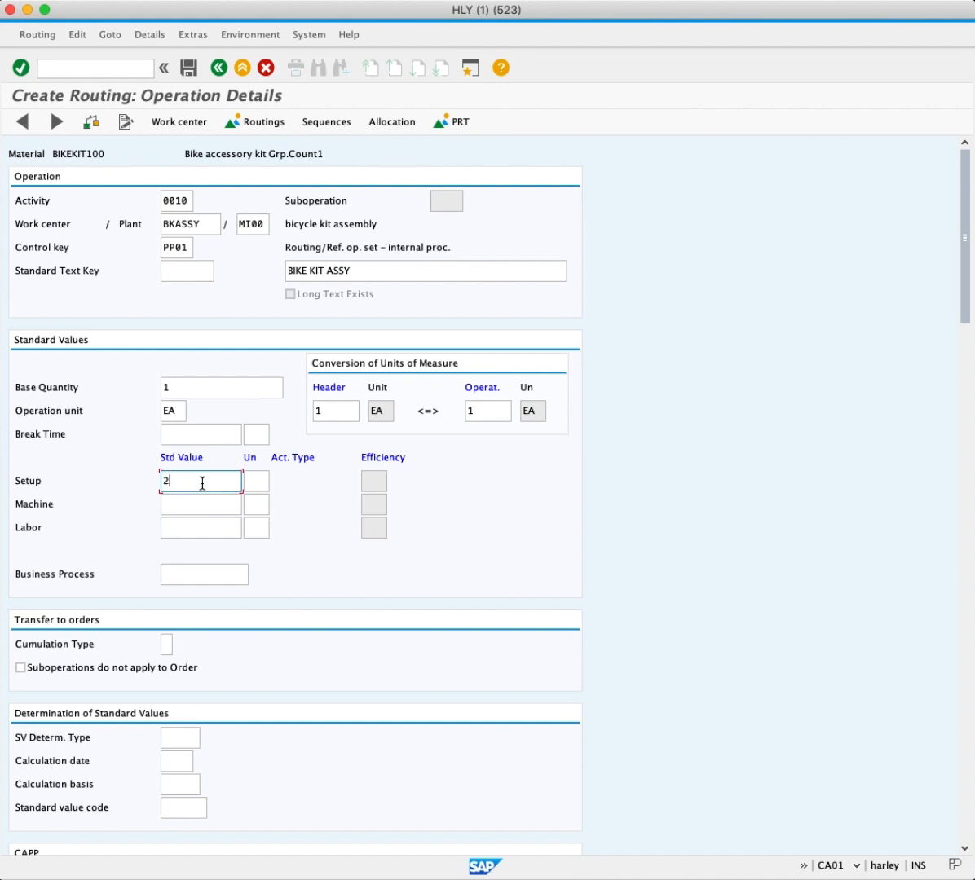
left_click(256, 481)
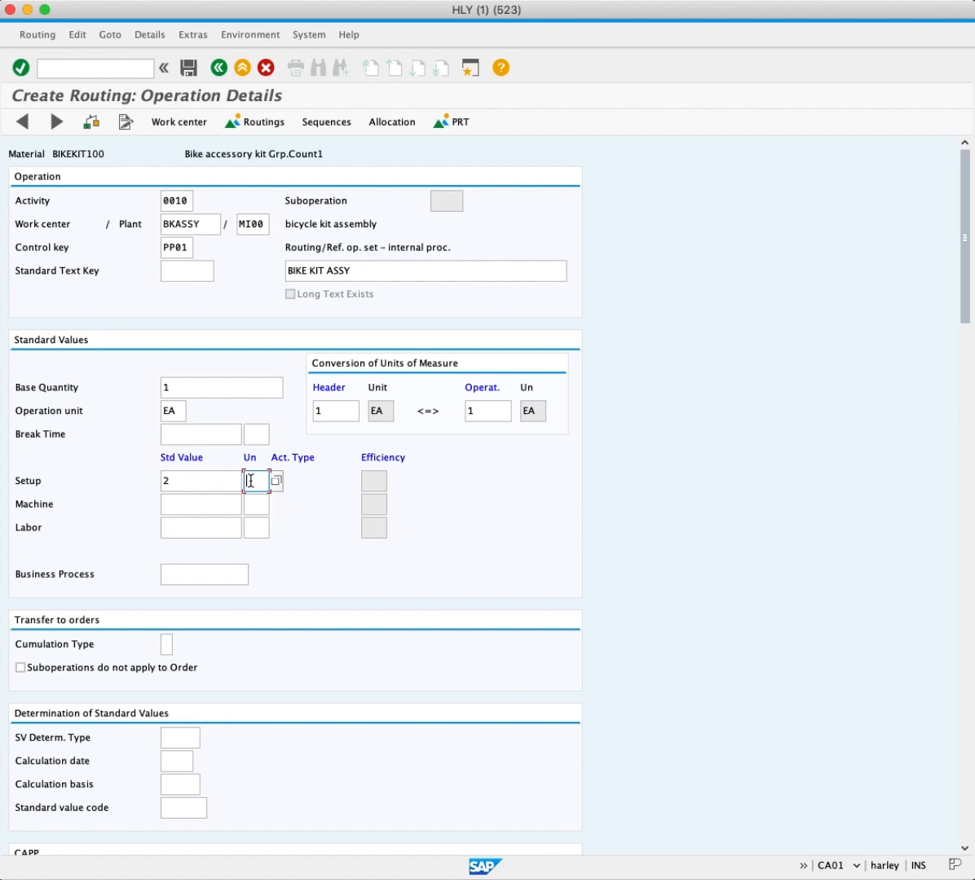
type("MIN")
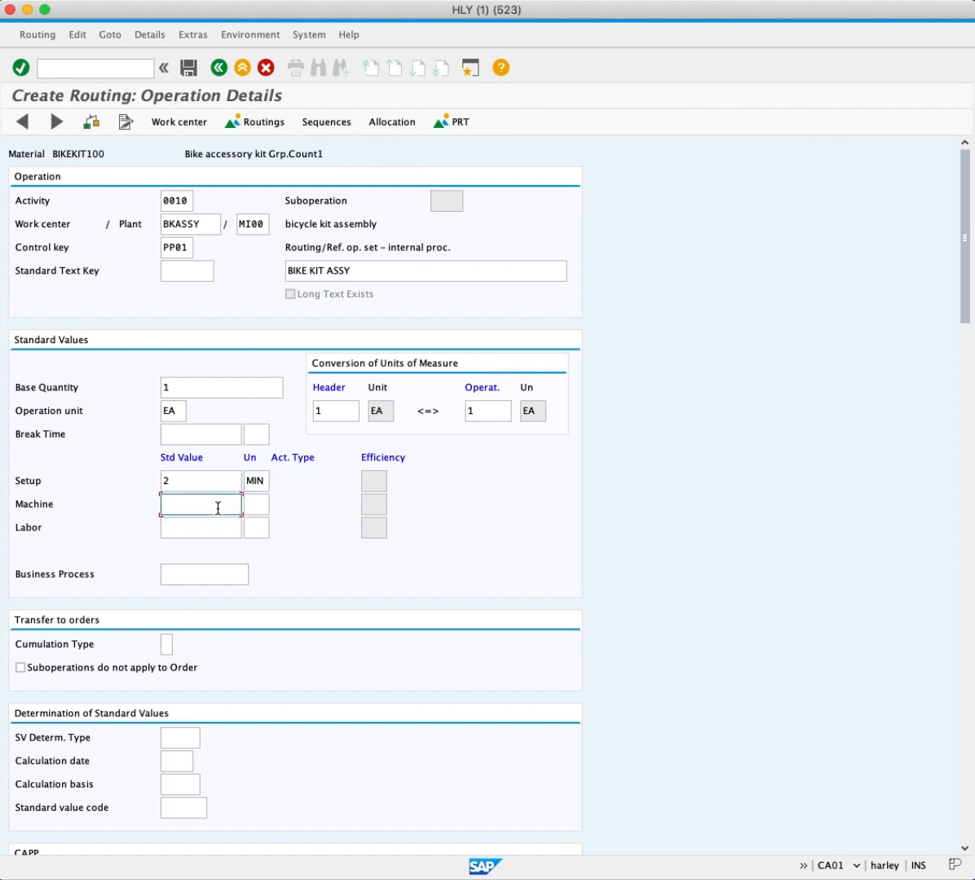
type("5")
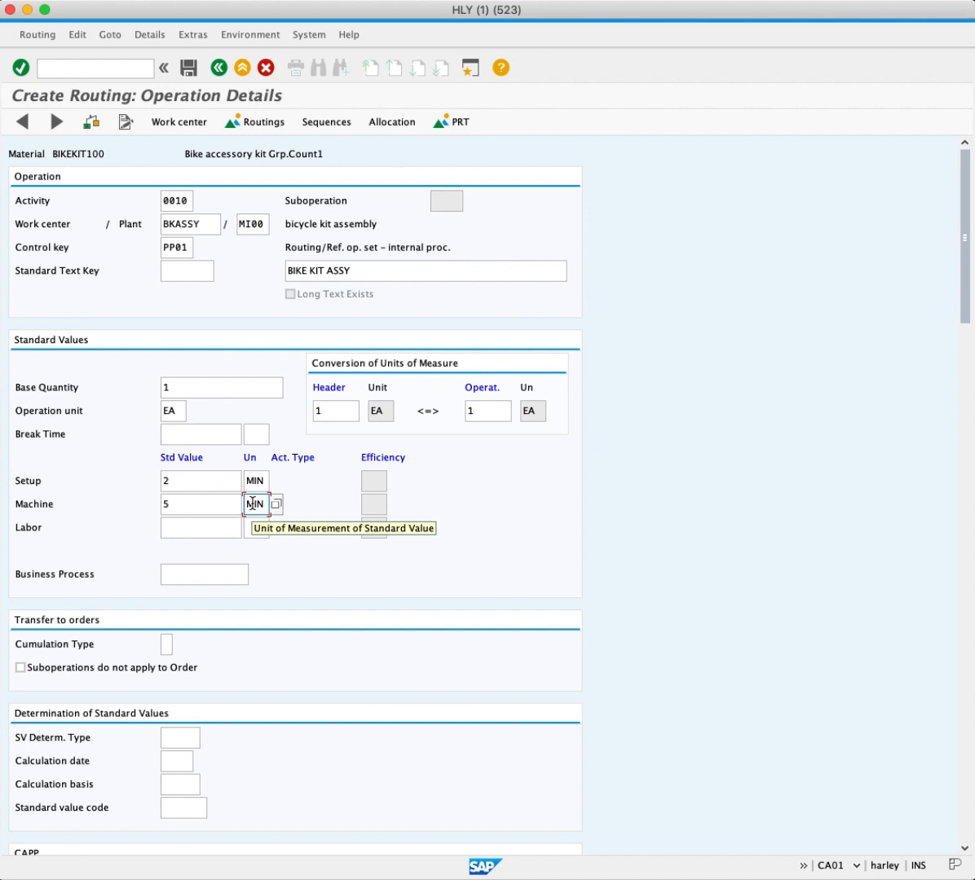
mouse_move(200, 527)
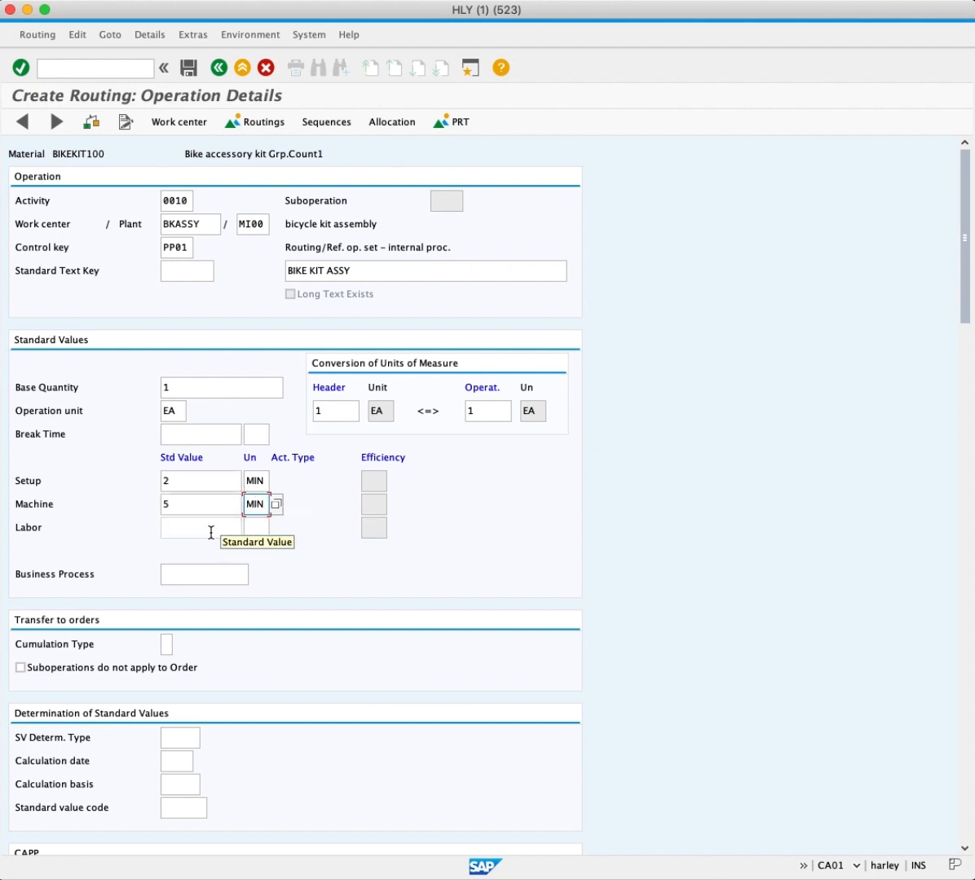
type("10")
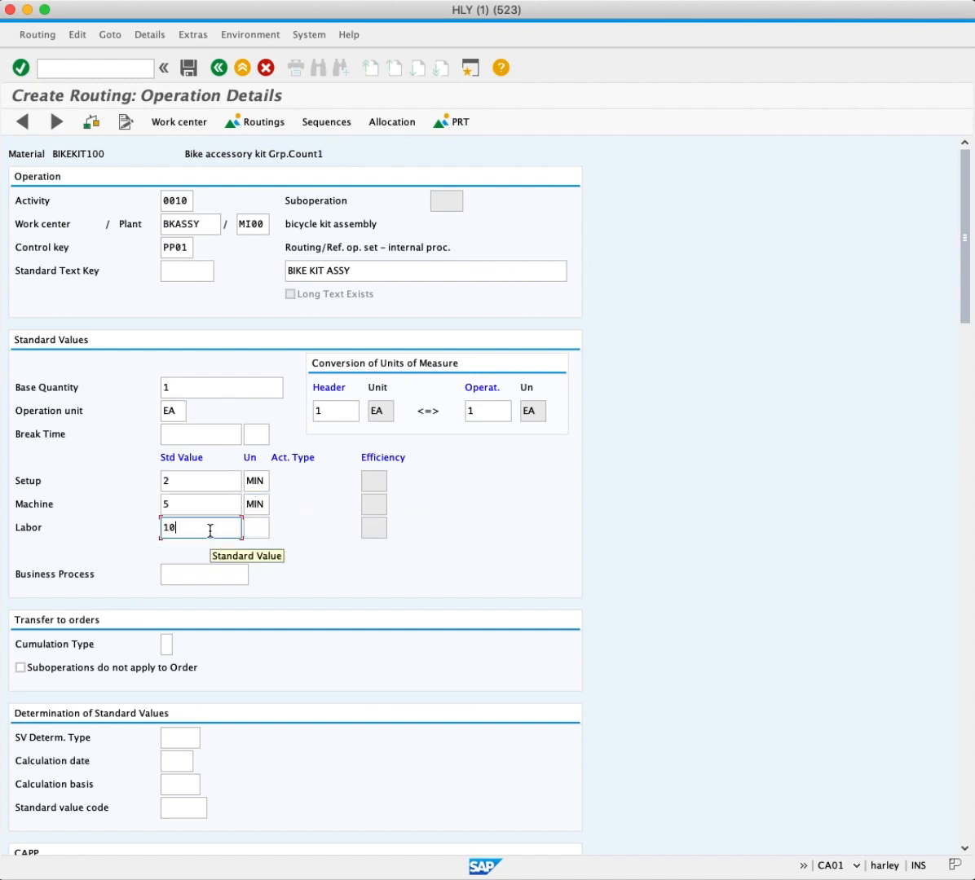
left_click(254, 527)
type("MIN")
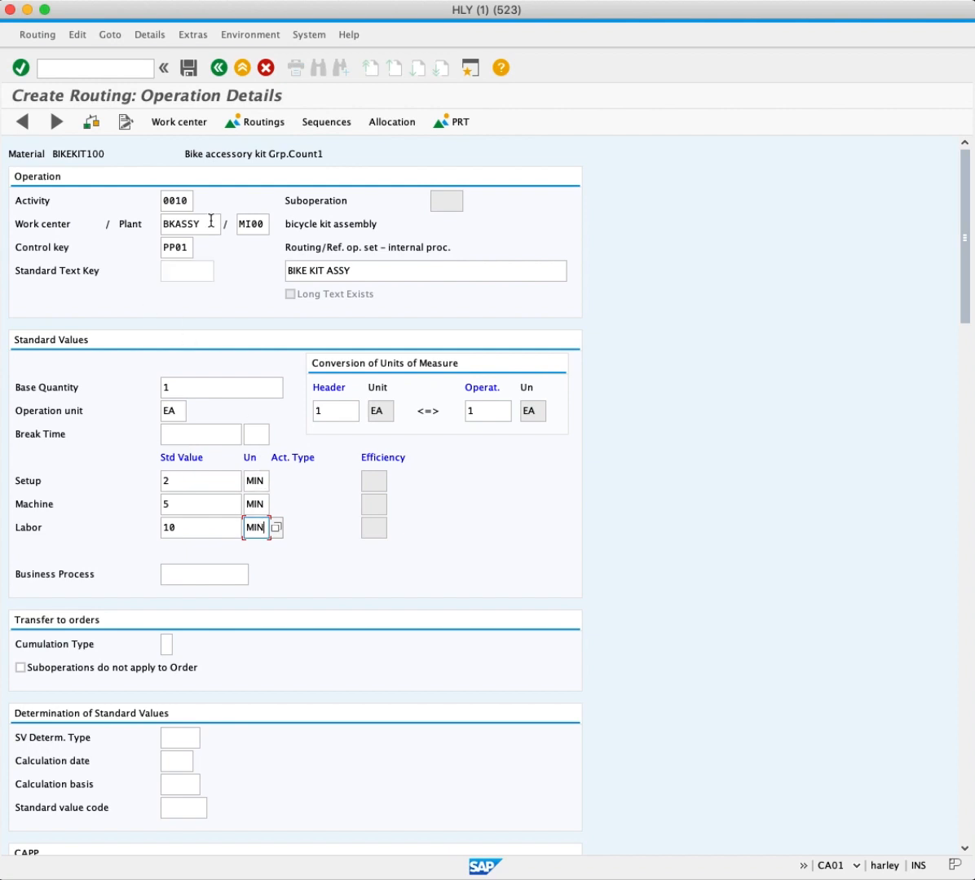
left_click(217, 68)
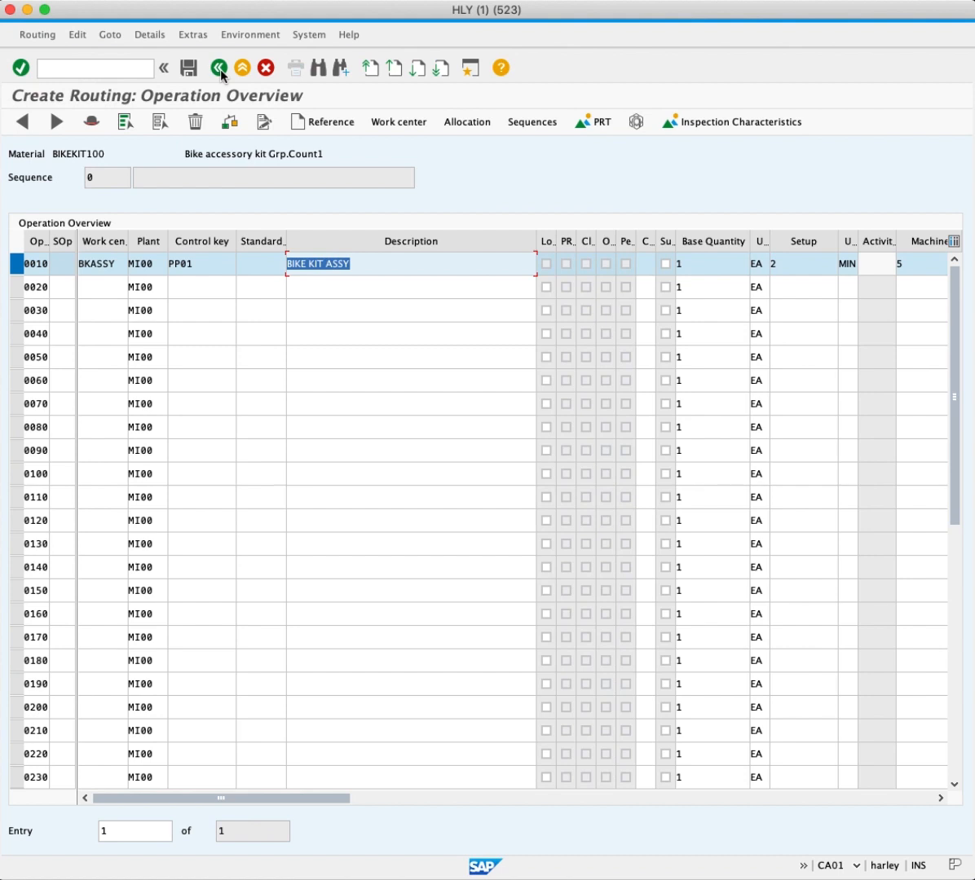
mouse_move(221, 75)
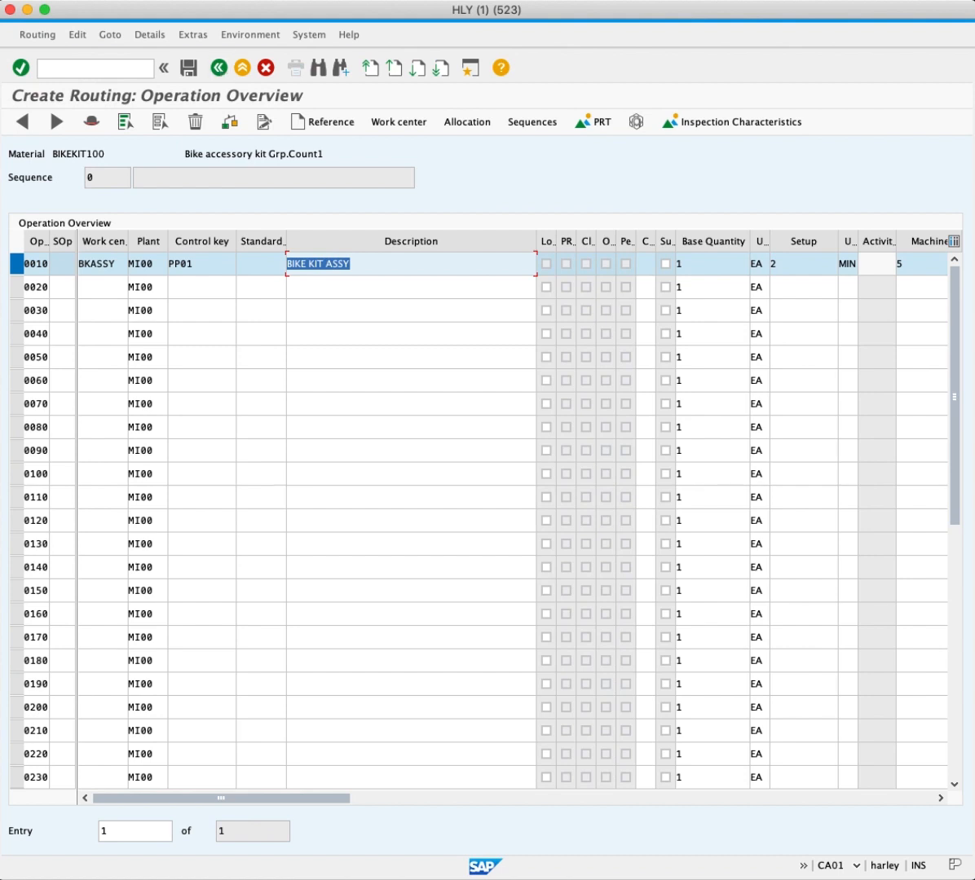
Save the BIKEKIT100 routing, creating group 50028001
left_click(189, 68)
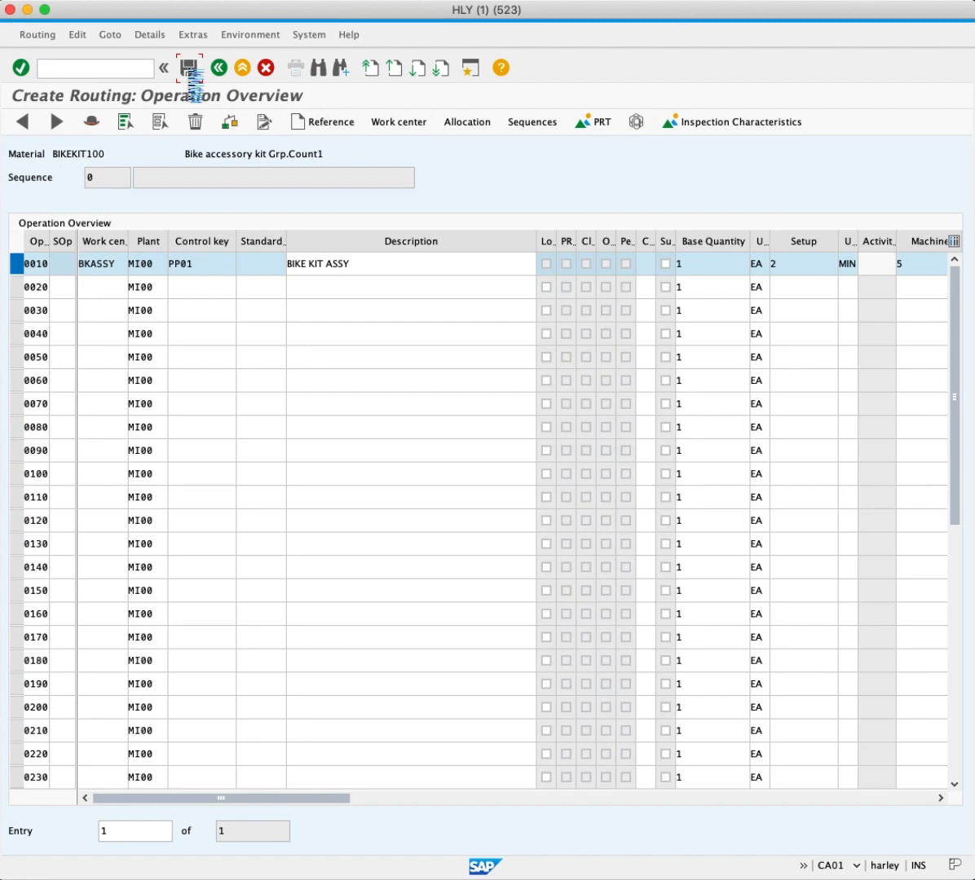
left_click(190, 68)
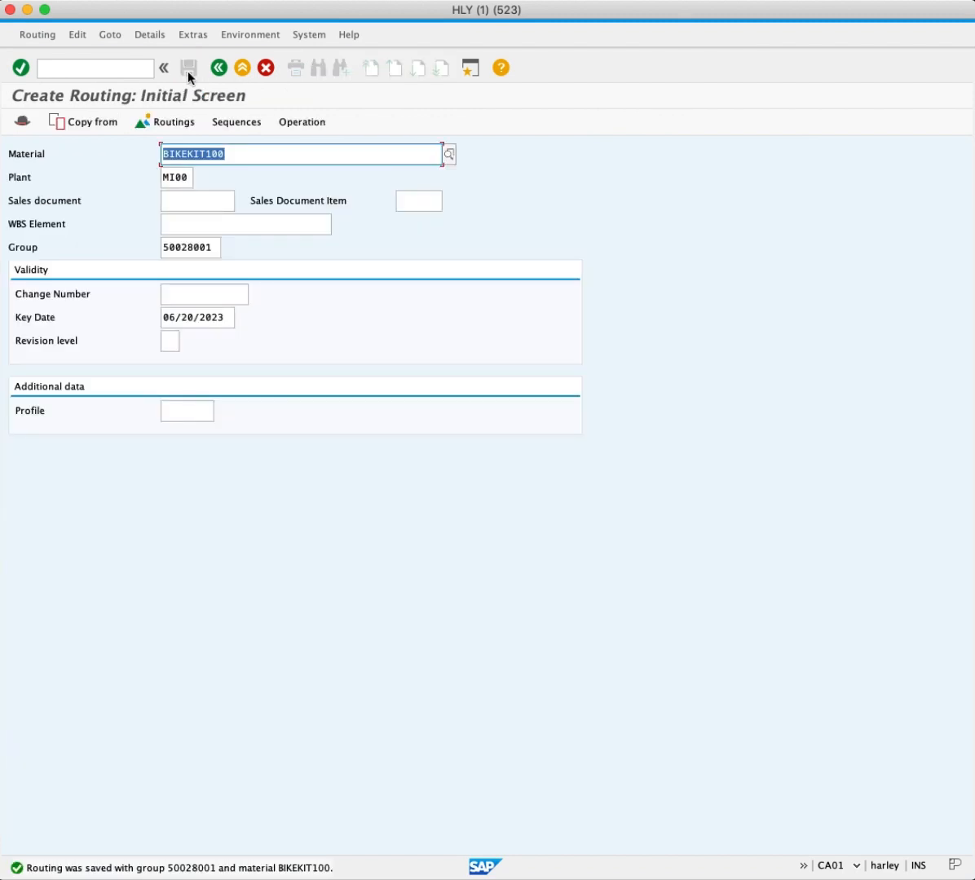